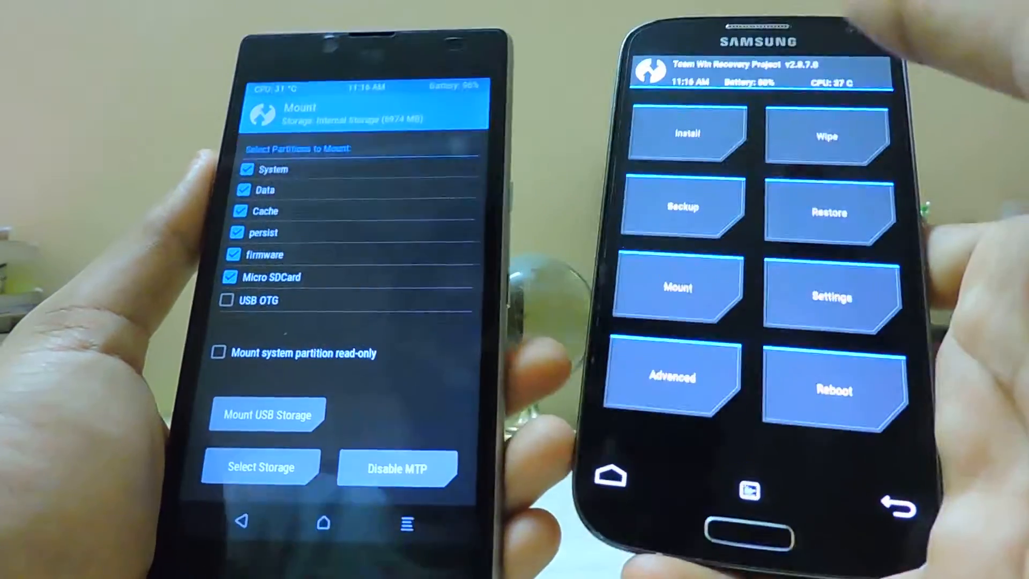
- Open the Select Package to Restore screen from the main menu on both phones
click(678, 287)
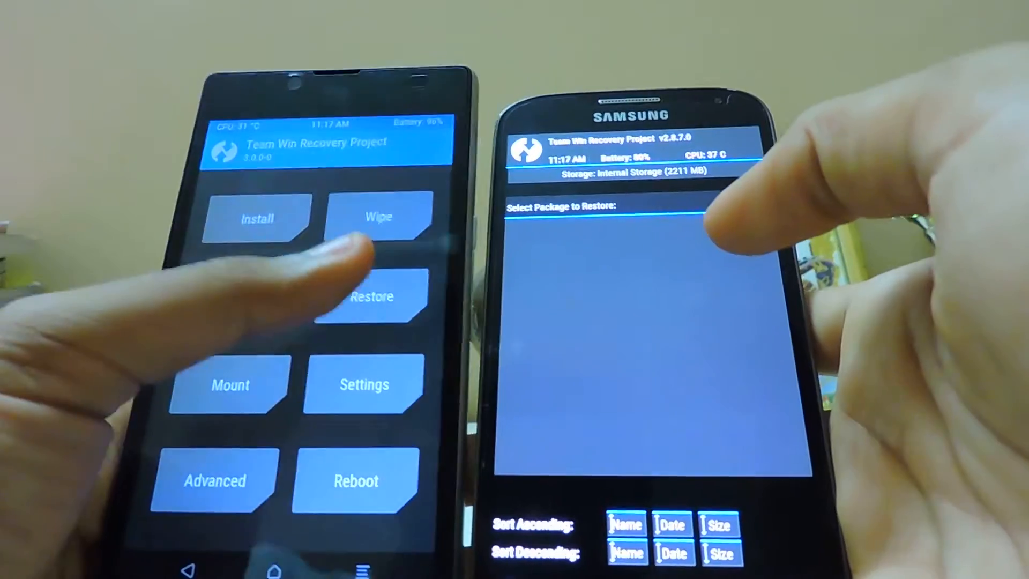
click(374, 296)
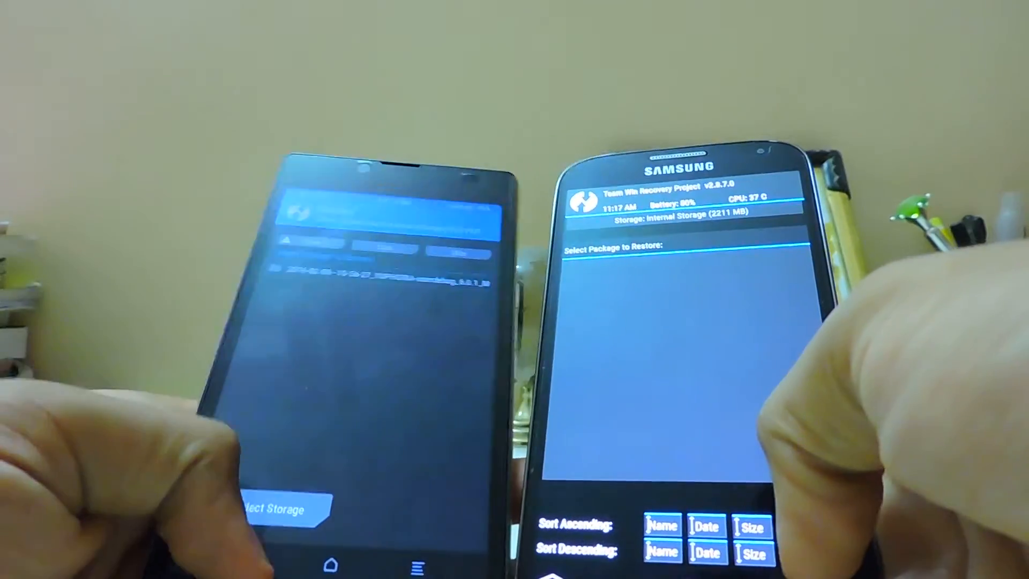